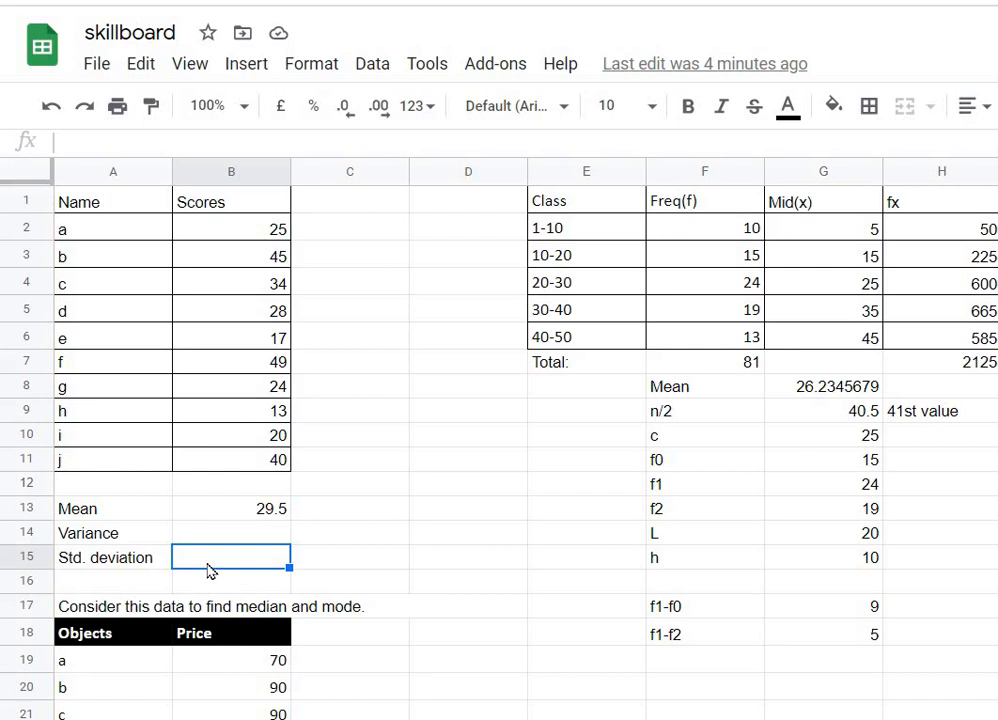
pyautogui.moveTo(73, 203)
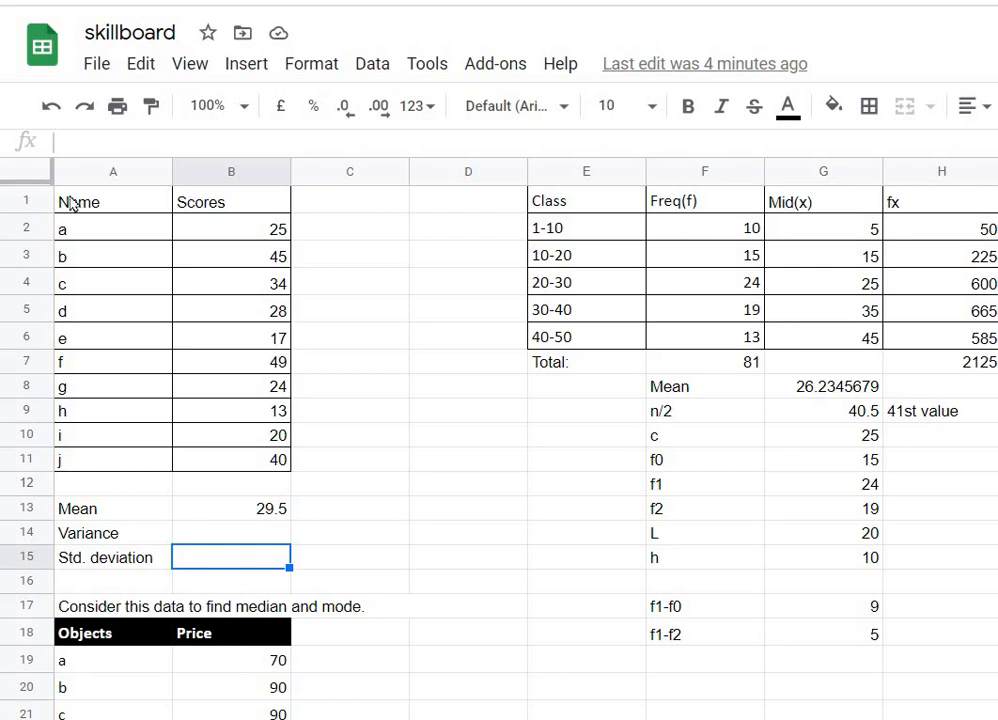
pyautogui.moveTo(251, 268)
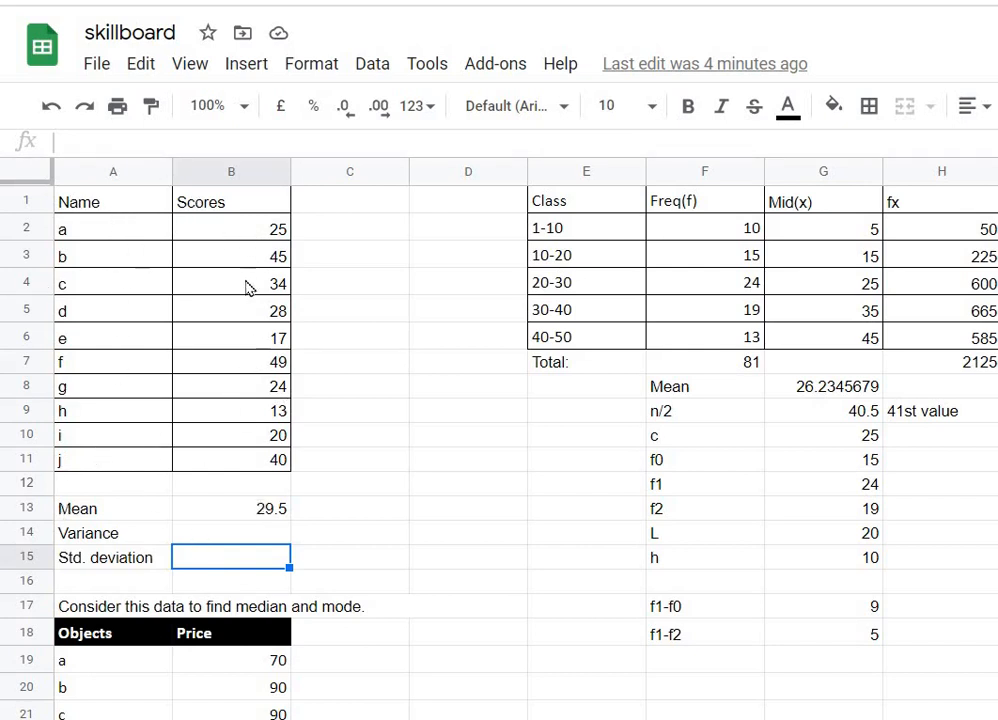
pyautogui.moveTo(260, 503)
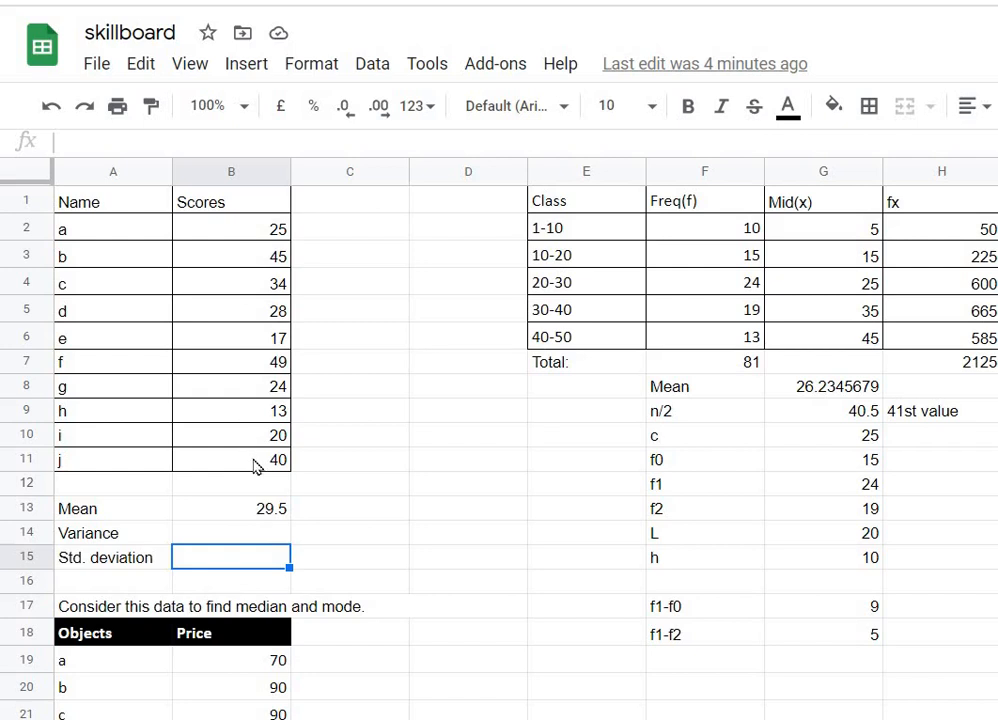
pyautogui.moveTo(228, 258)
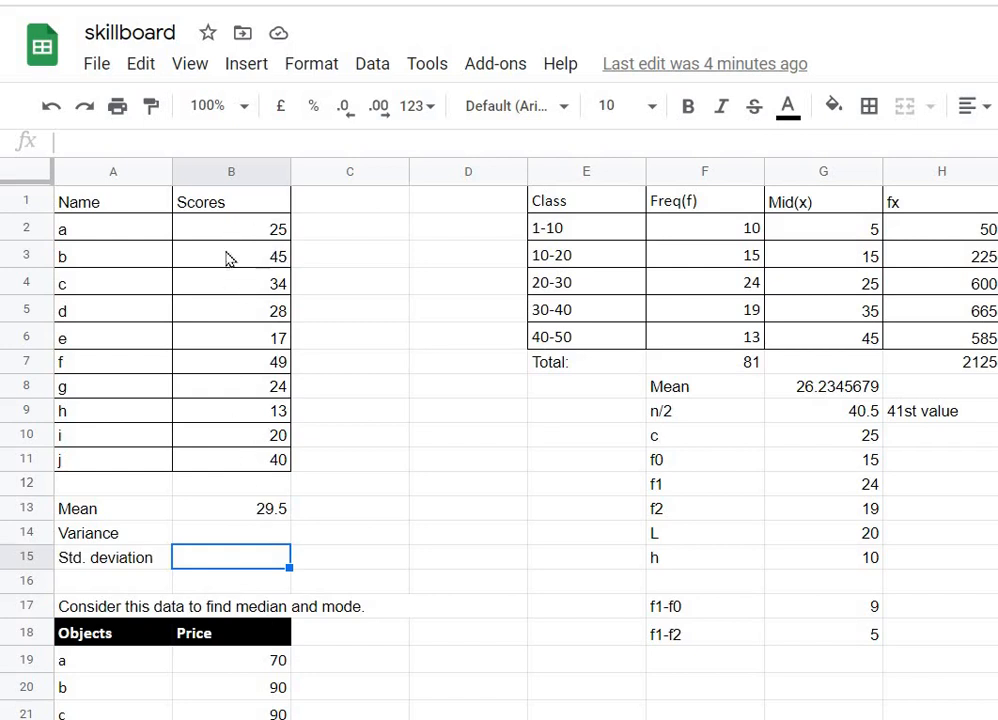
pyautogui.moveTo(247, 540)
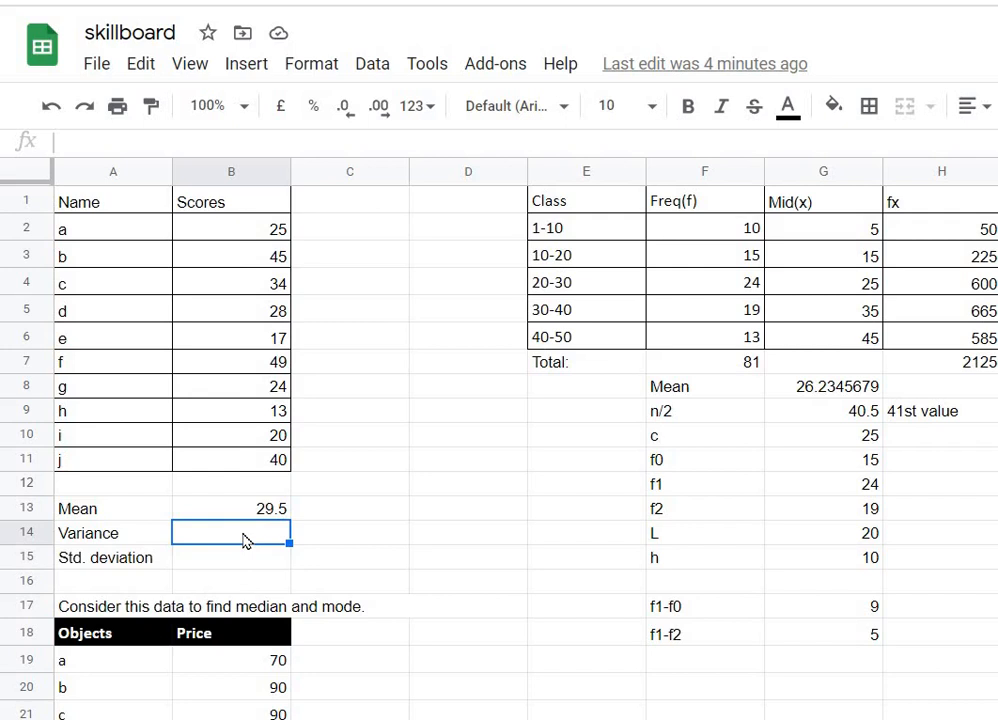
# Start typing =var in B14 to bring up the variance function suggestions.
pyautogui.write('=')
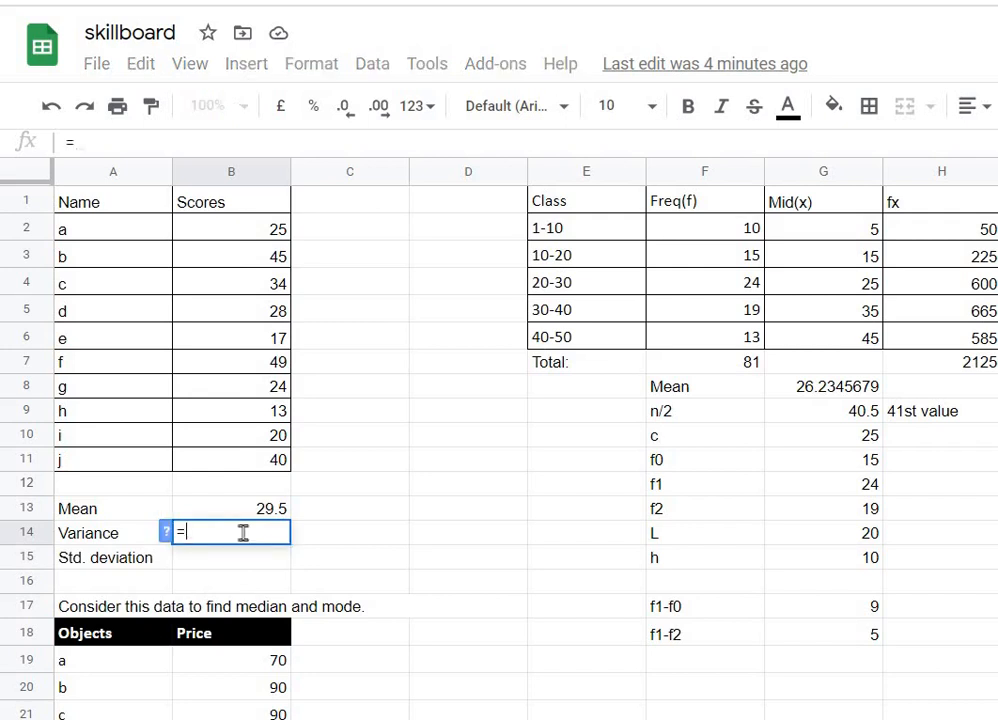
pyautogui.write('v')
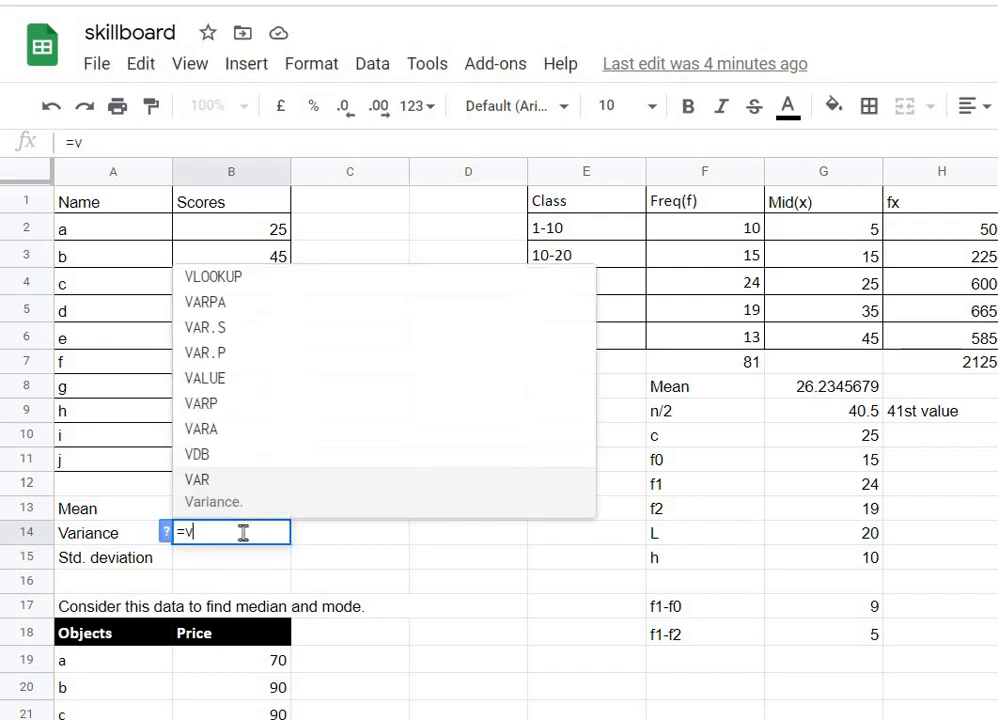
pyautogui.write('ar')
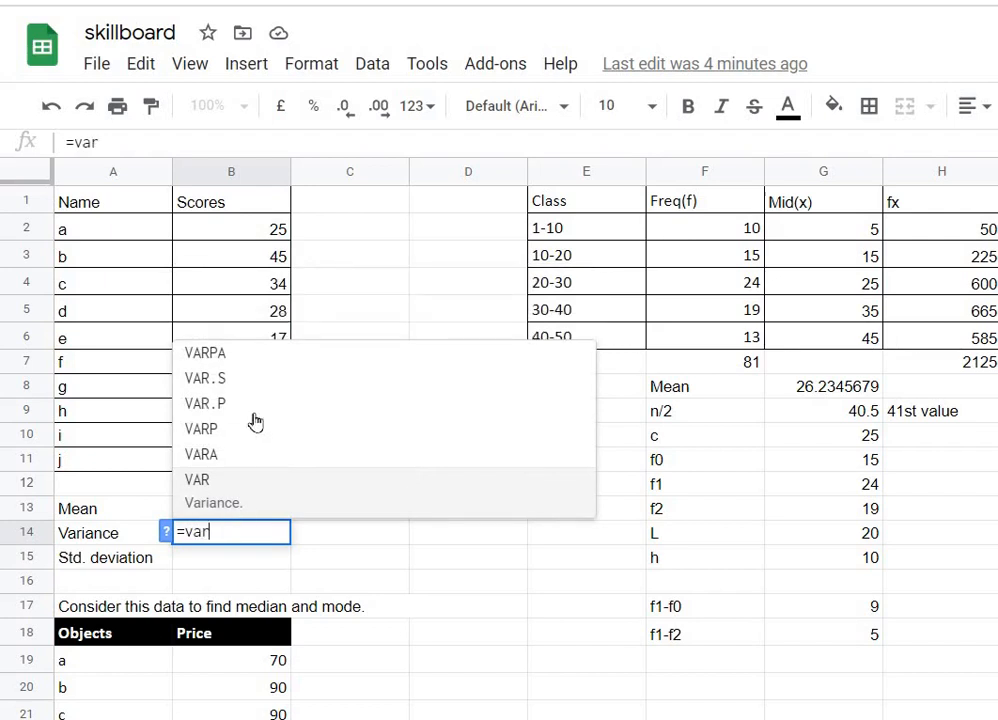
pyautogui.moveTo(205, 390)
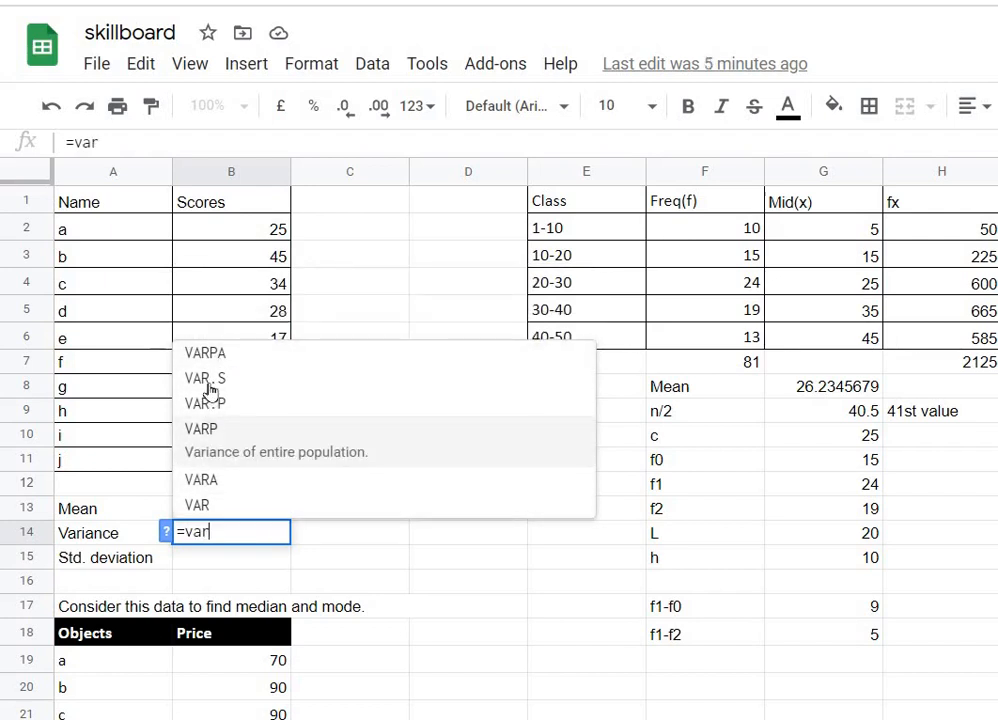
pyautogui.moveTo(212, 402)
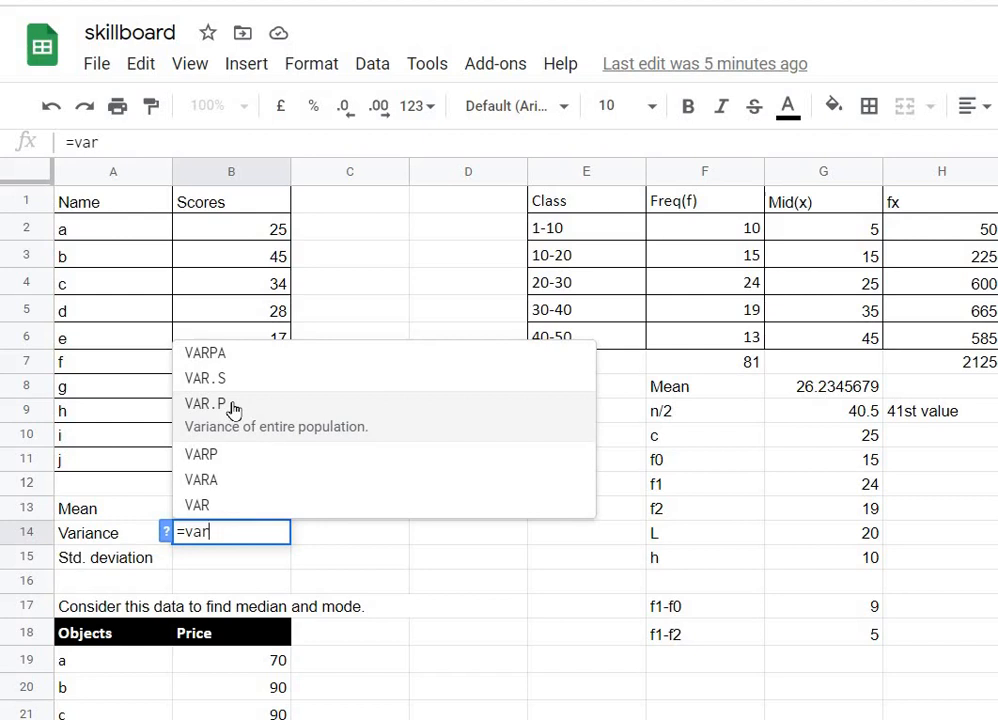
pyautogui.moveTo(246, 411)
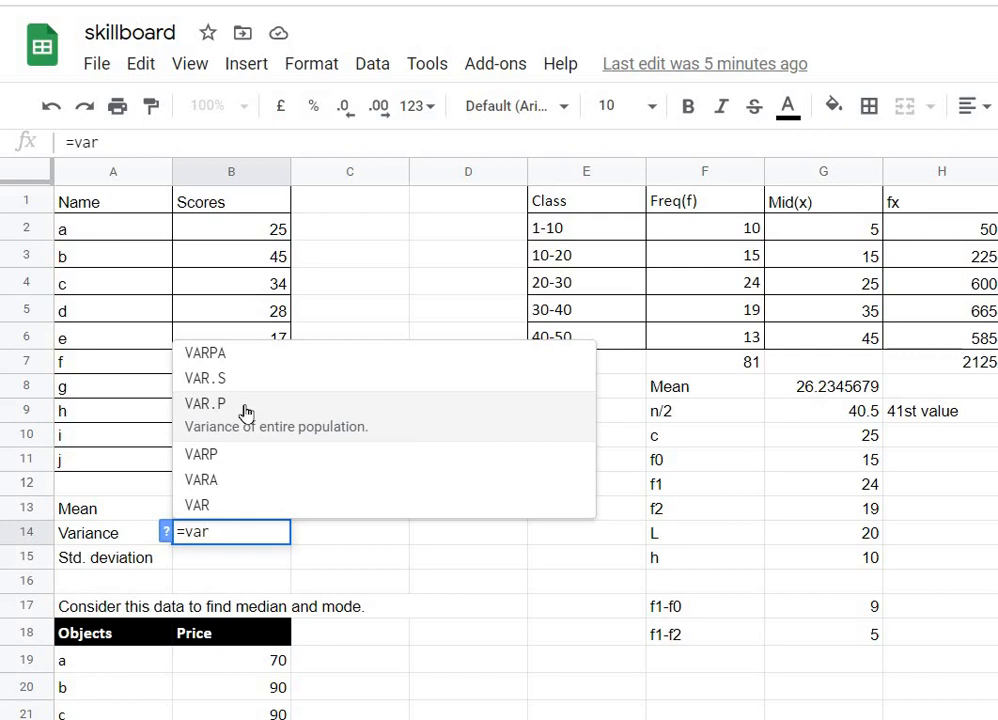
pyautogui.moveTo(225, 378)
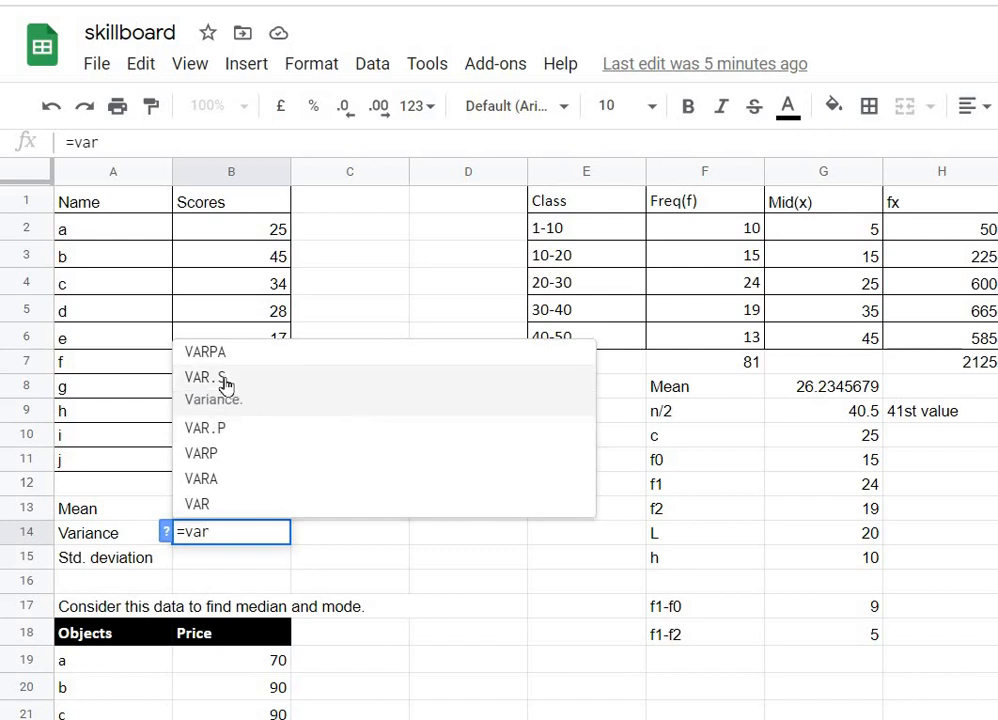
pyautogui.moveTo(237, 434)
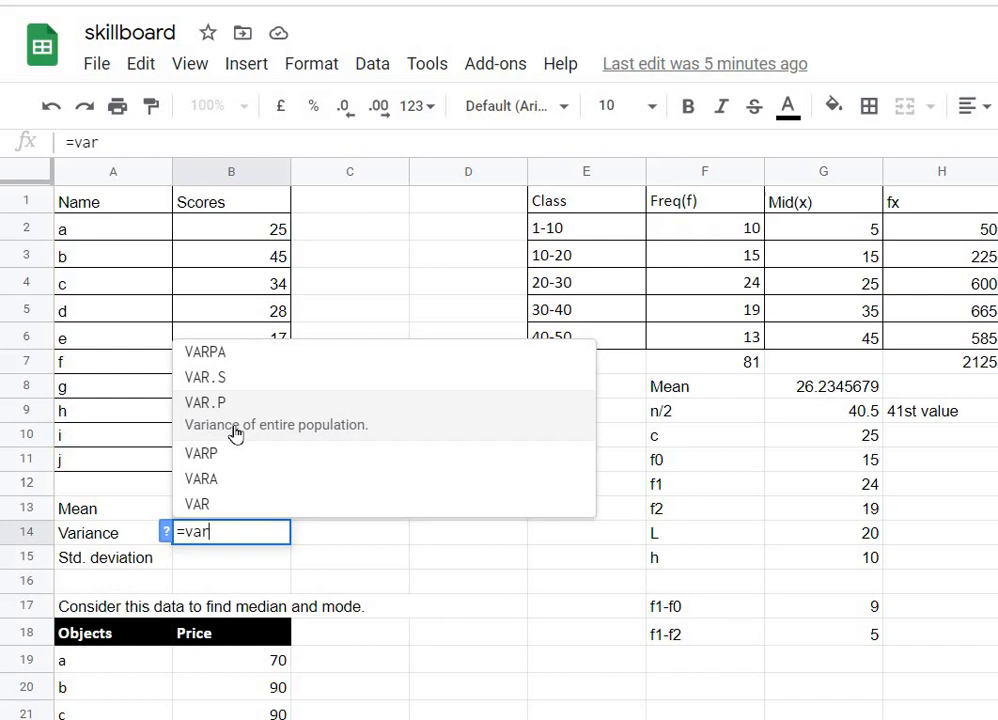
# Enter =VAR.P(B2:B11) in B14, giving a population variance of 132.25.
pyautogui.click(205, 402)
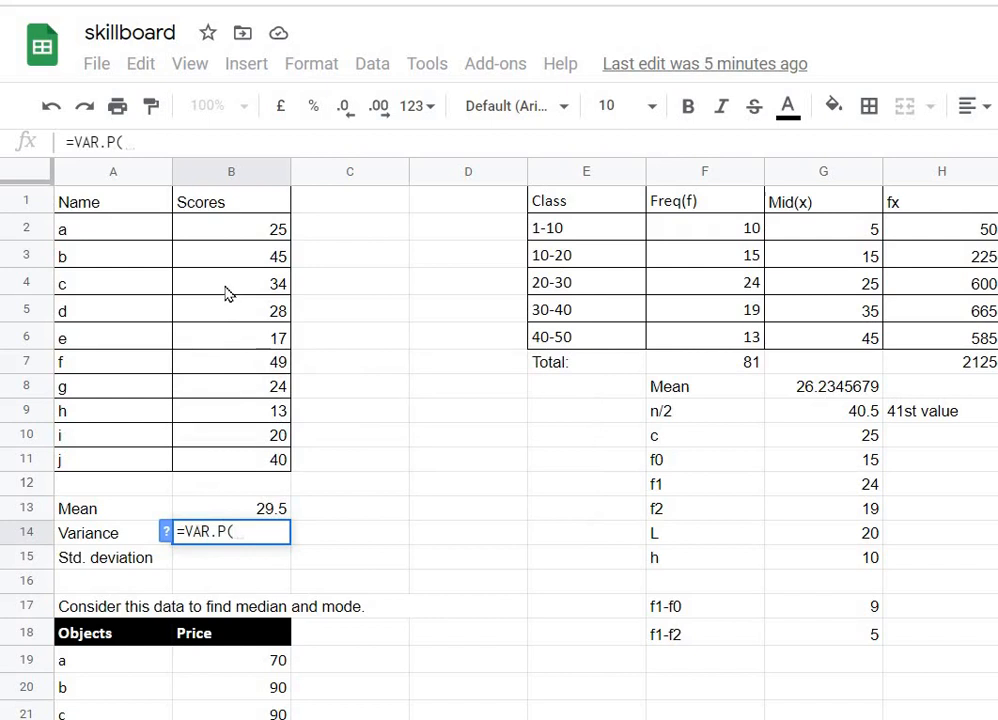
pyautogui.click(230, 228)
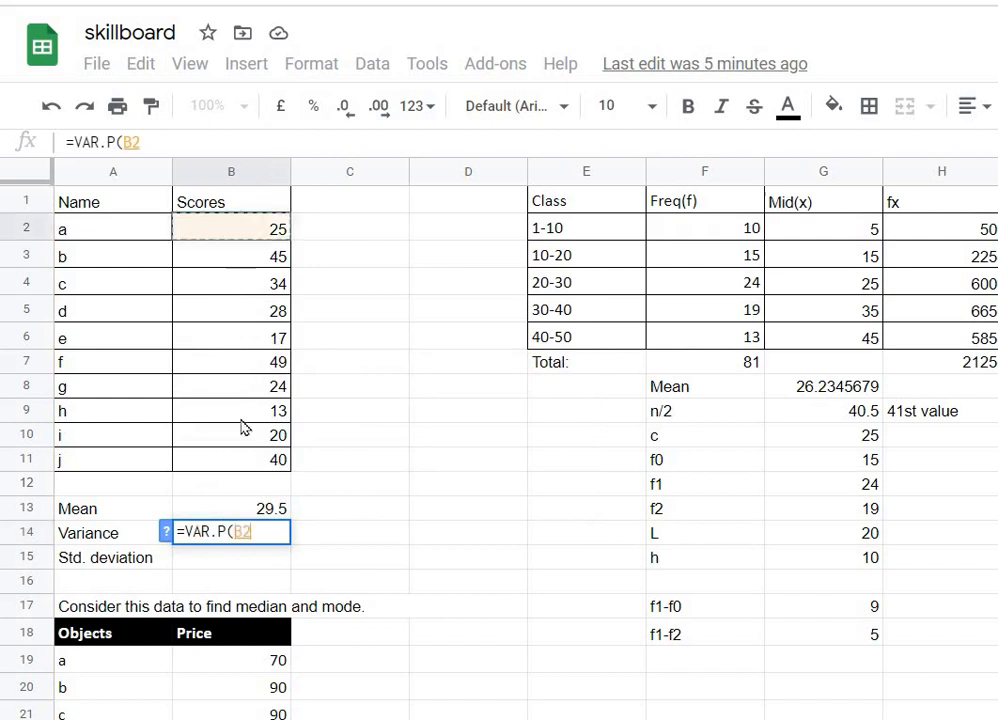
pyautogui.moveTo(231, 228); pyautogui.dragTo(231, 460)
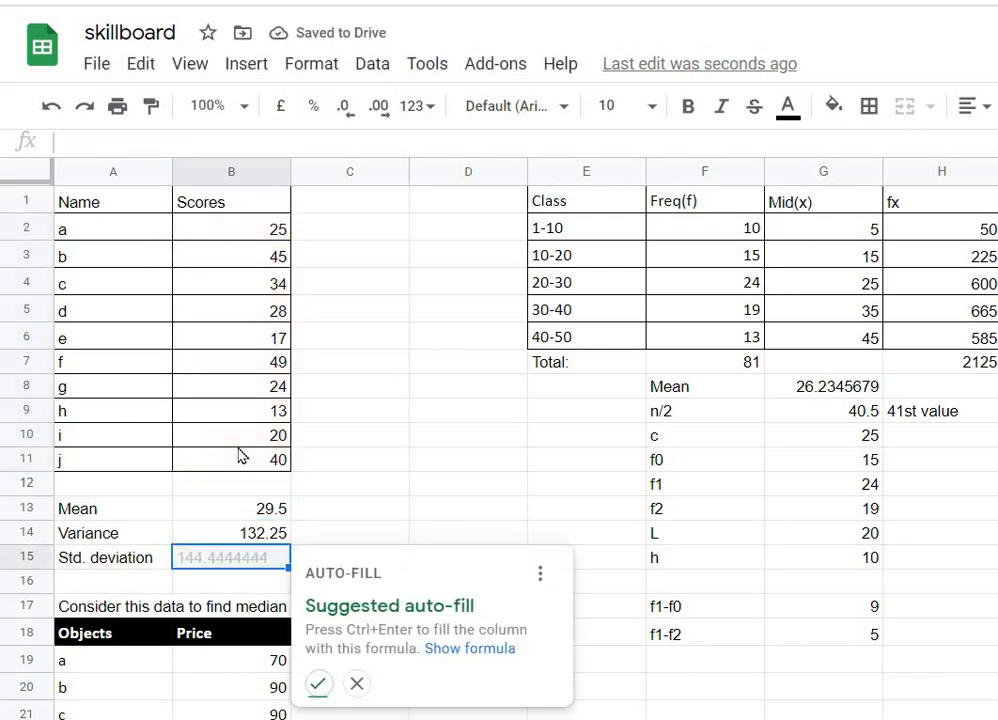
pyautogui.moveTo(243, 506)
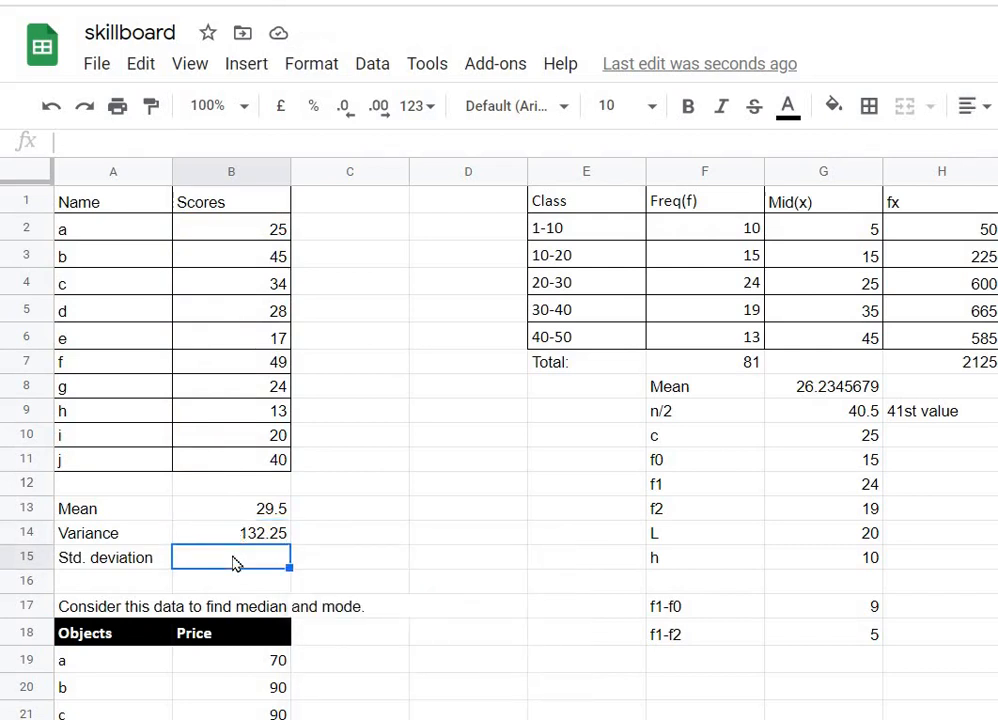
# Enter =STDEV.P(B2:B11) in B15, giving a standard deviation of 11.5.
pyautogui.write('=')
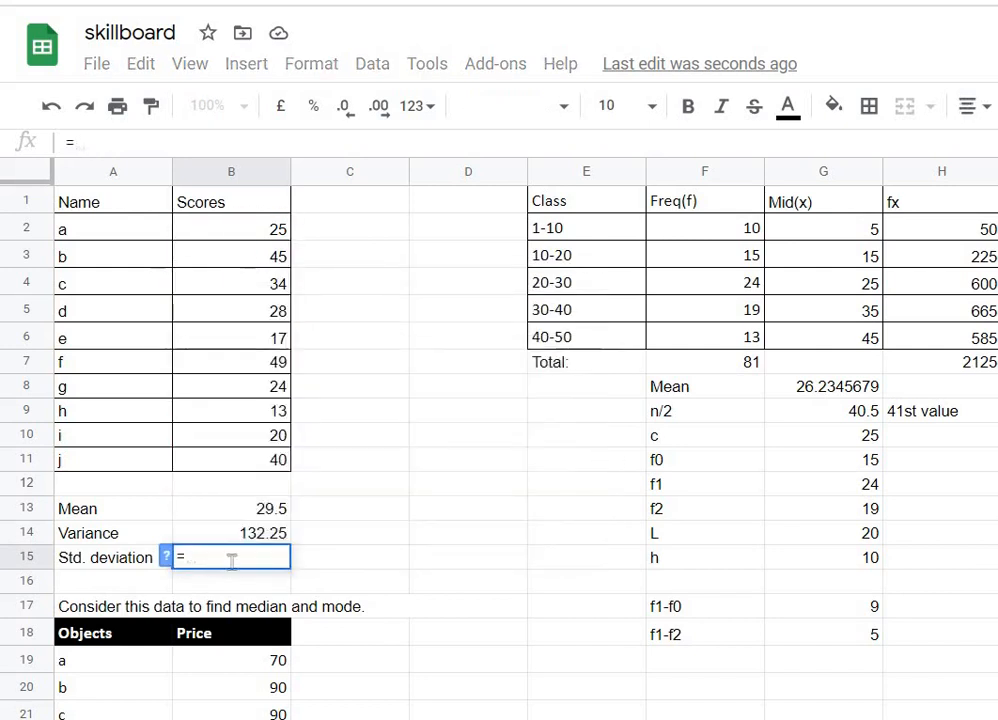
pyautogui.write('stdev')
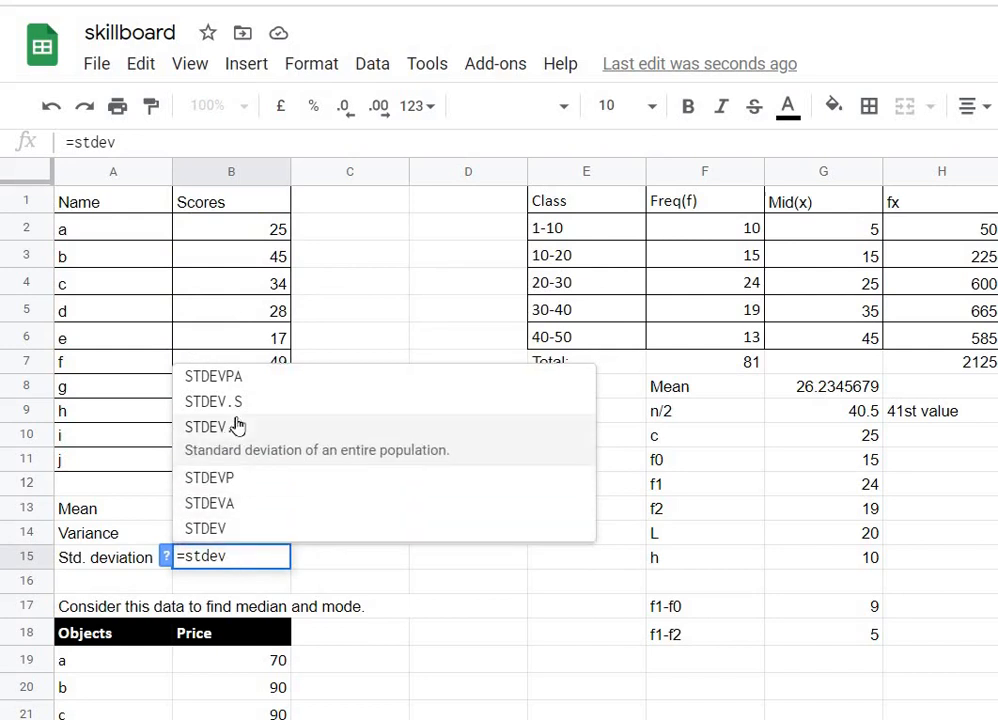
pyautogui.moveTo(237, 414)
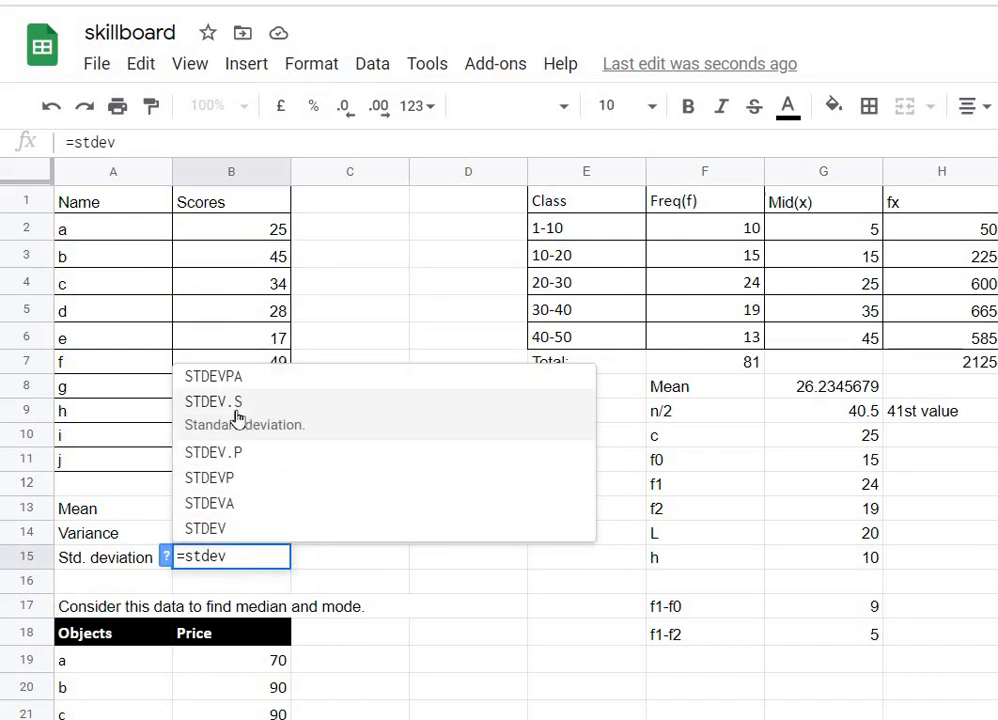
pyautogui.moveTo(228, 451)
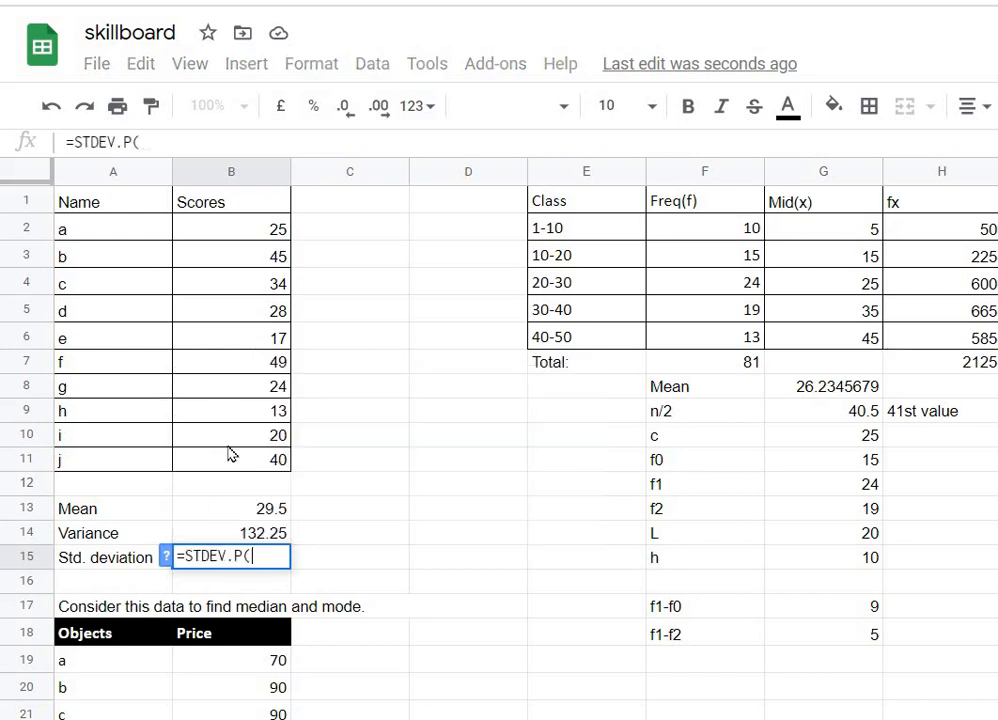
pyautogui.click(231, 228)
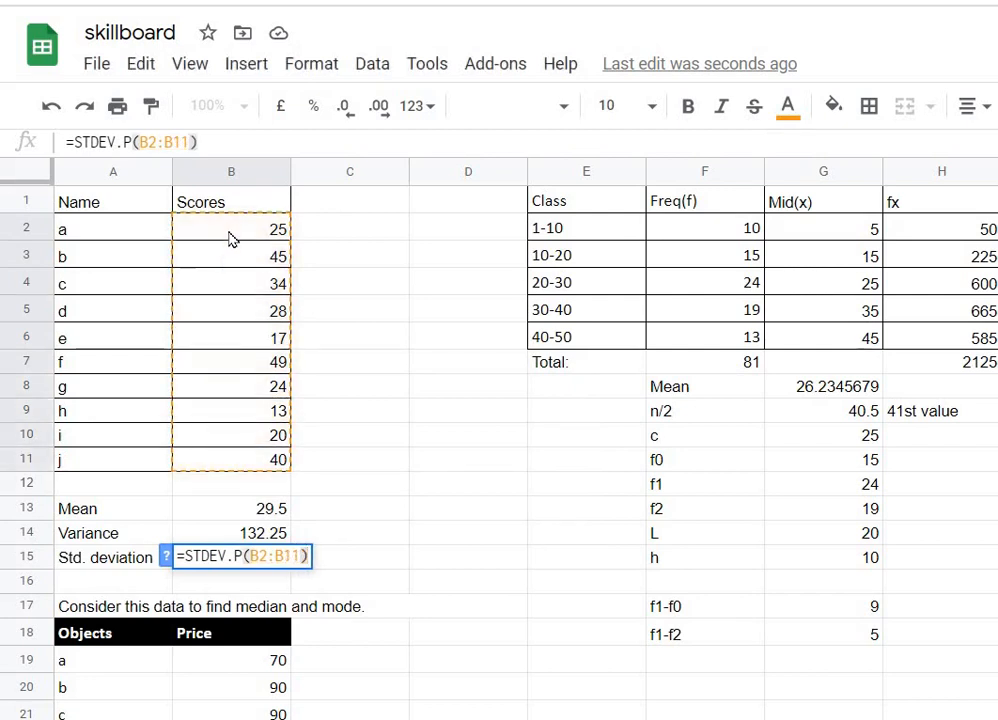
pyautogui.press('Return')
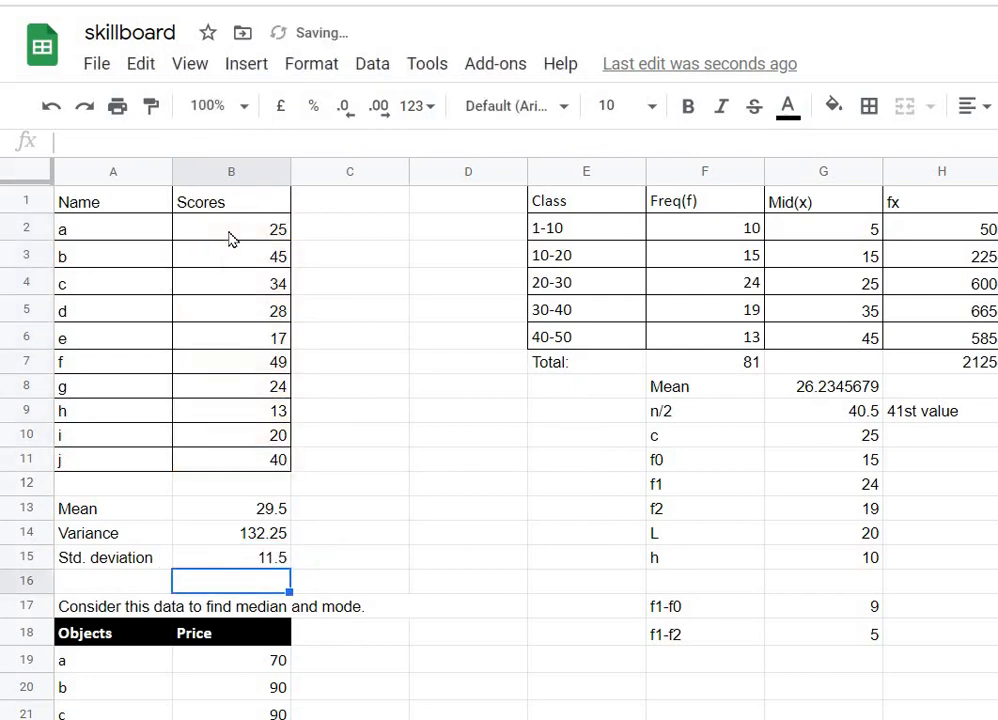
pyautogui.moveTo(230, 563)
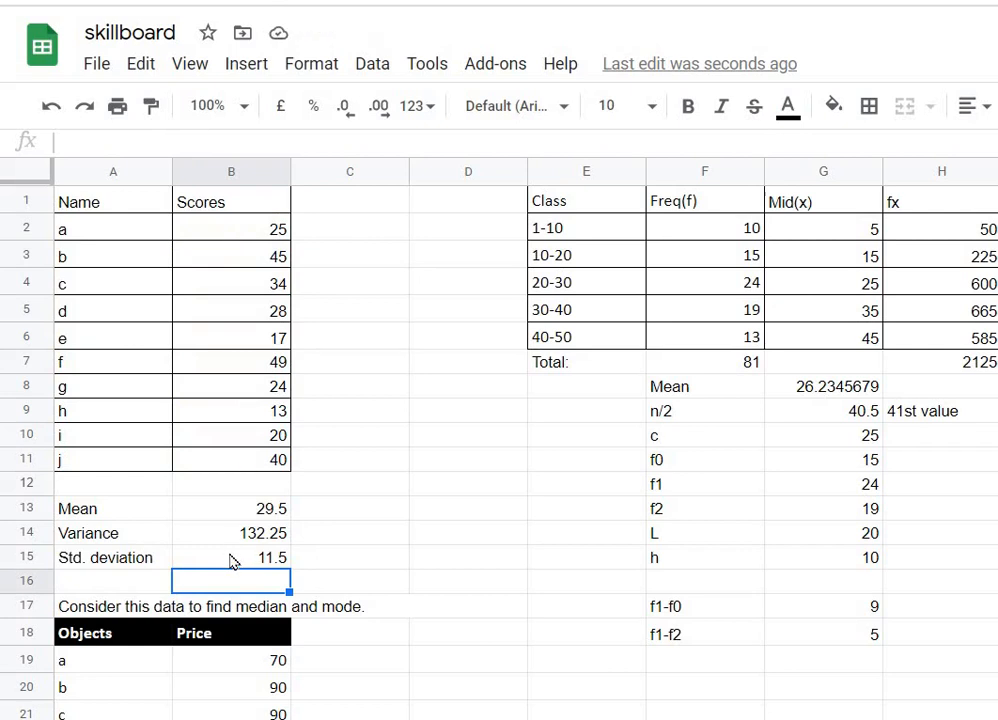
pyautogui.moveTo(317, 557)
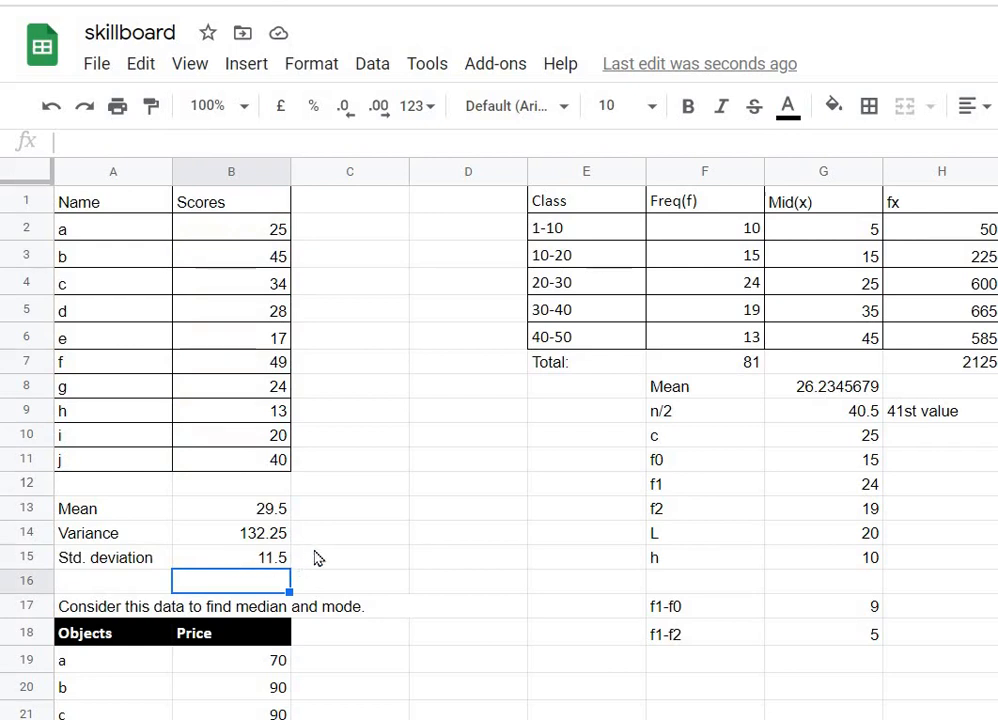
# Enter =B15*B15 in C14 to confirm it equals the variance 132.25.
pyautogui.click(349, 532)
pyautogui.write('=B15')
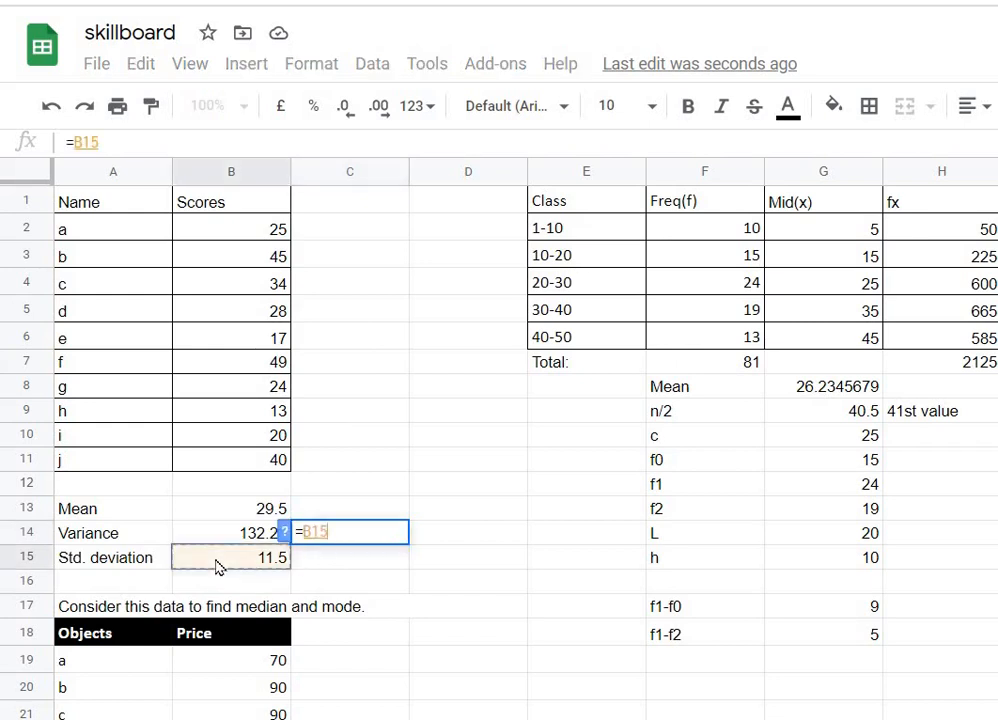
pyautogui.write('*')
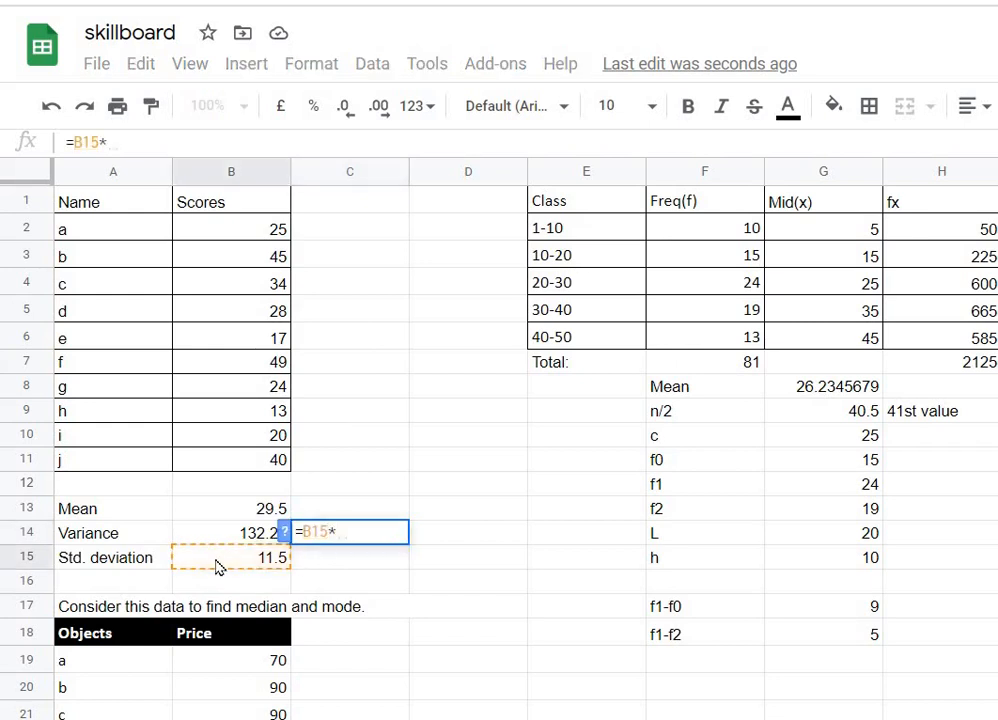
pyautogui.write('B15')
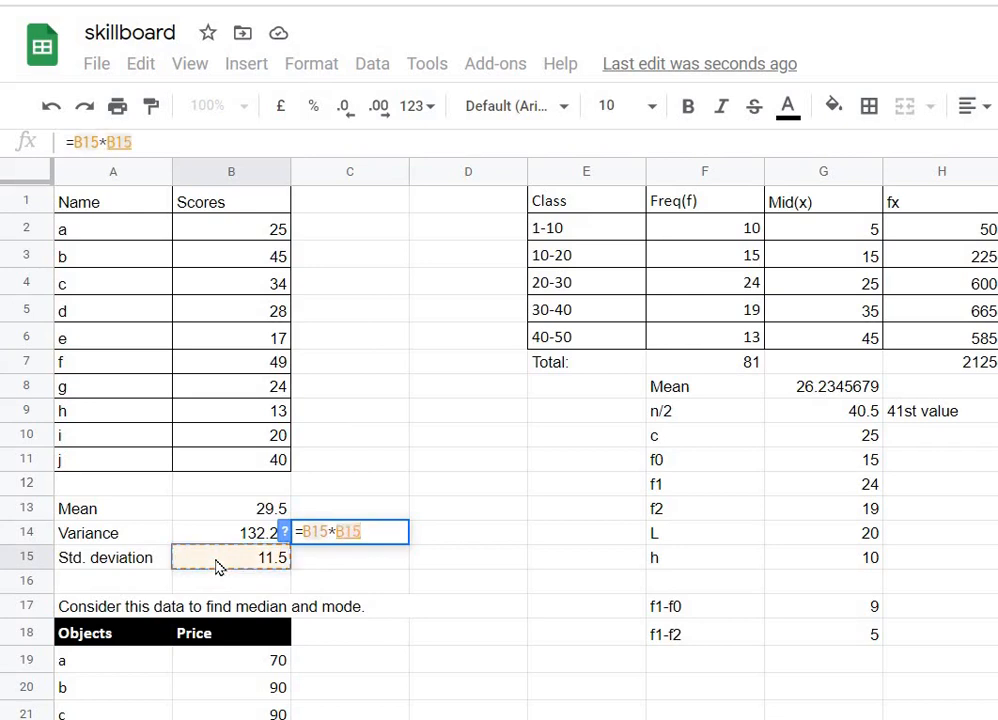
pyautogui.press('Return')
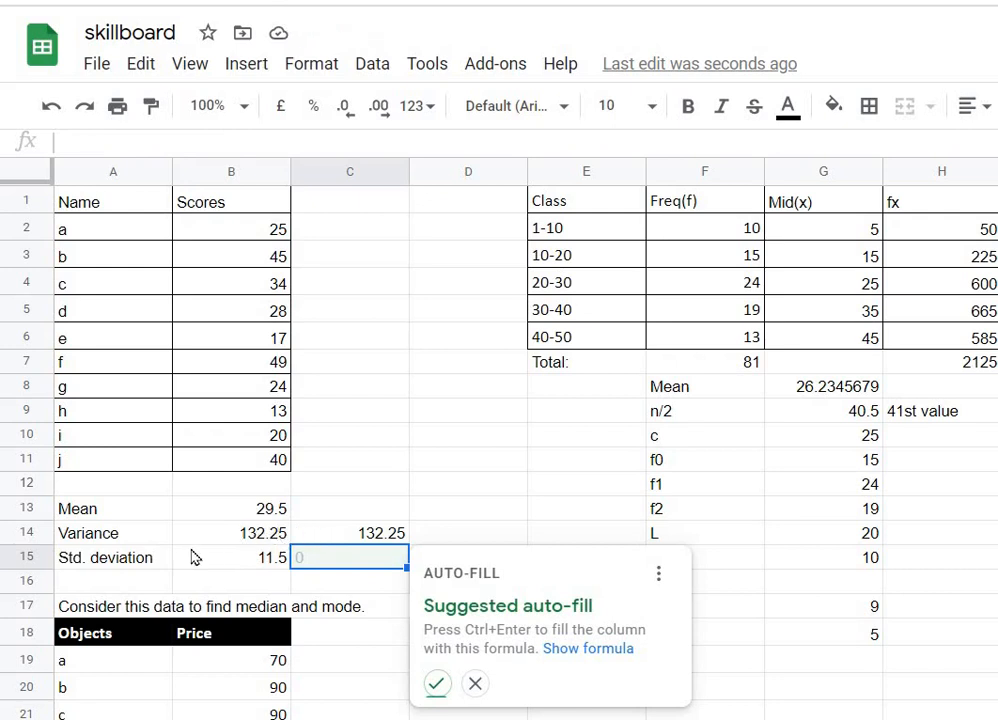
pyautogui.moveTo(211, 542)
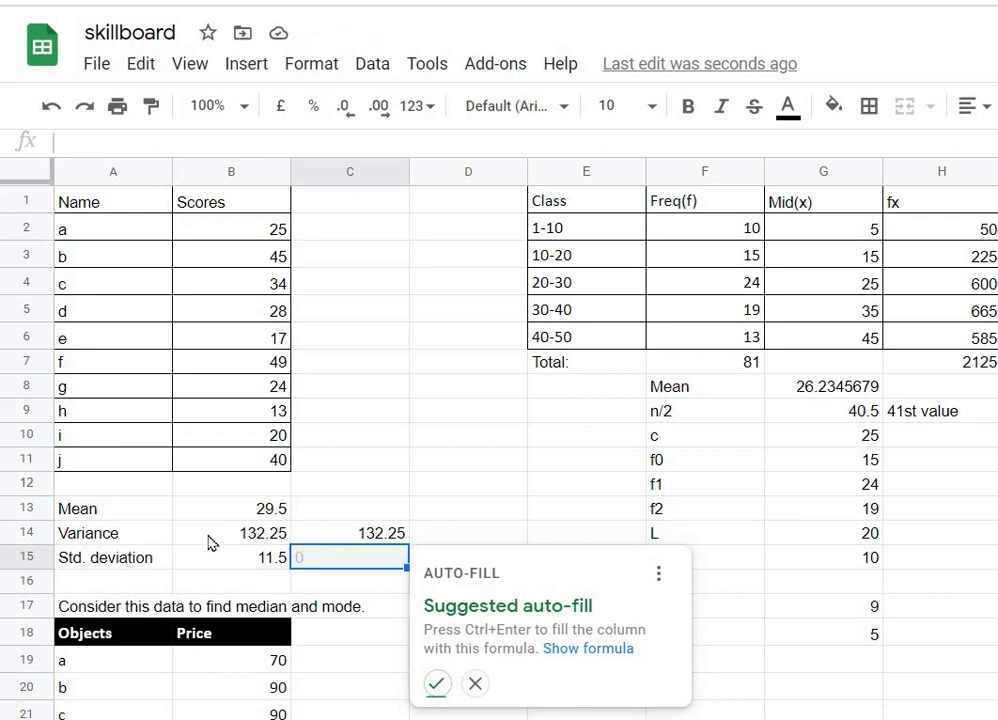